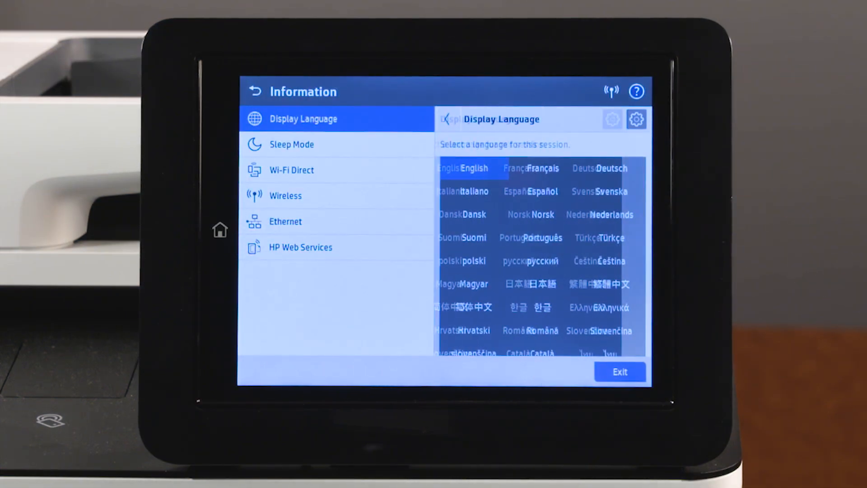
- Show the printer's Ethernet details with host name and IP address on the touchscreen
left_click(285, 221)
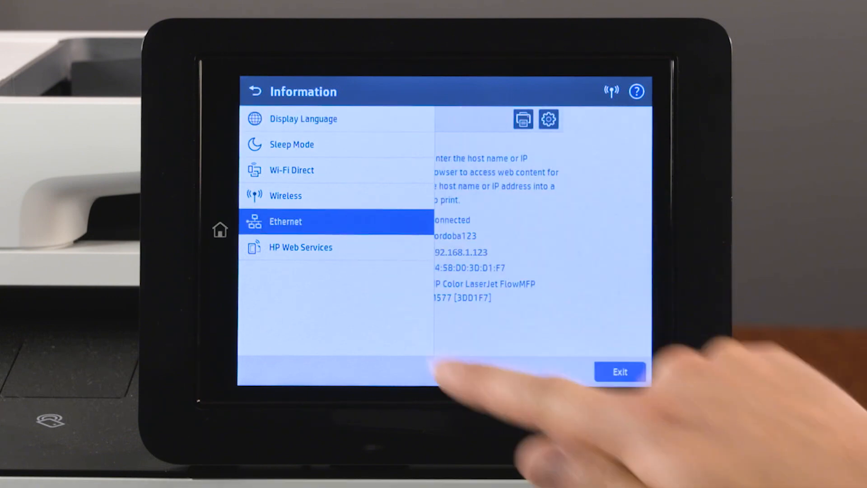
left_click(285, 221)
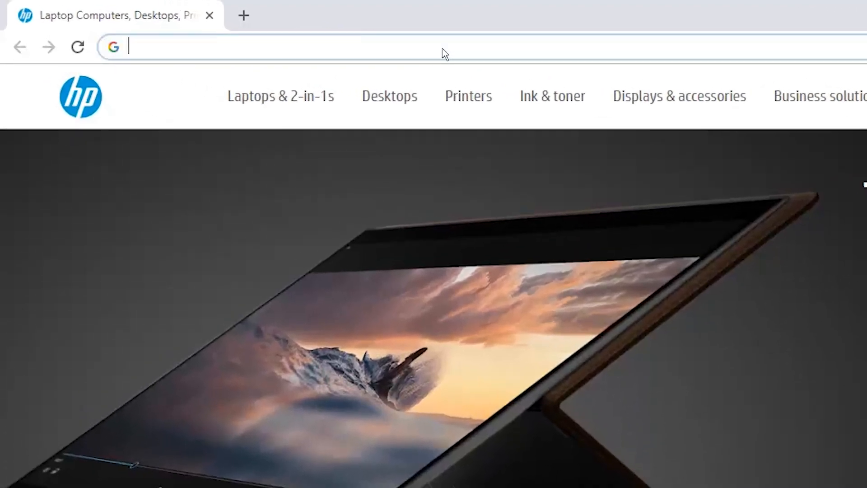
- Load the printer's Embedded Web Server by its IP address in Chrome's address bar
type("192.168.100.1")
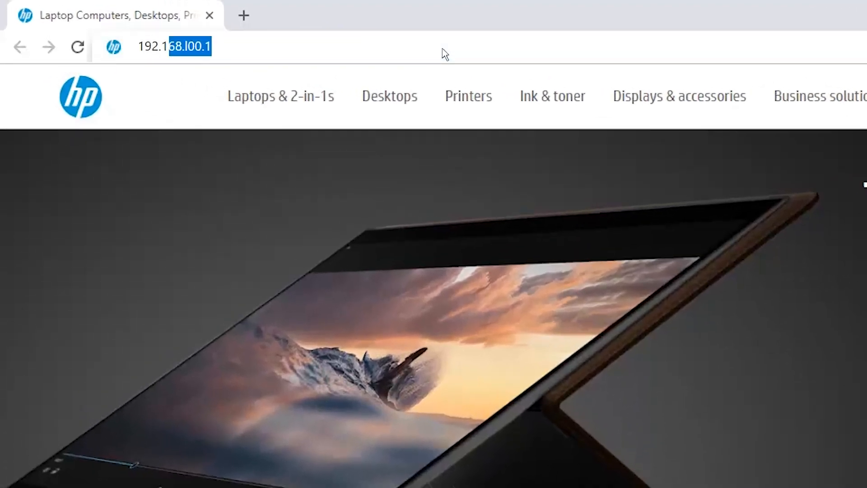
type("192.168.1.123/hp/device/DisplaySettings/Index")
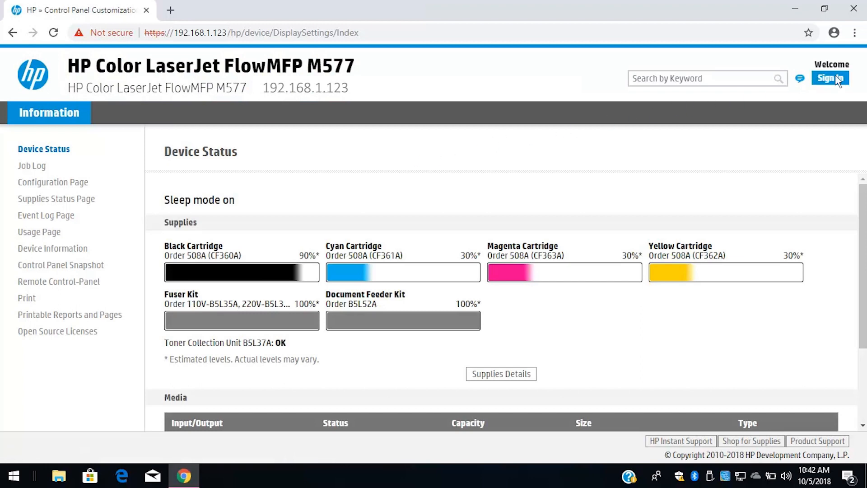
- Sign in to the EWS as local Administrator to unlock all configuration tabs
left_click(829, 77)
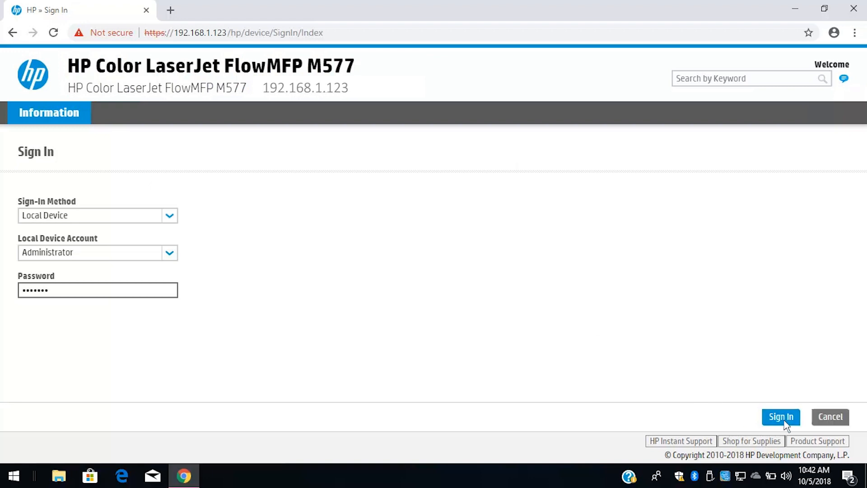
left_click(780, 416)
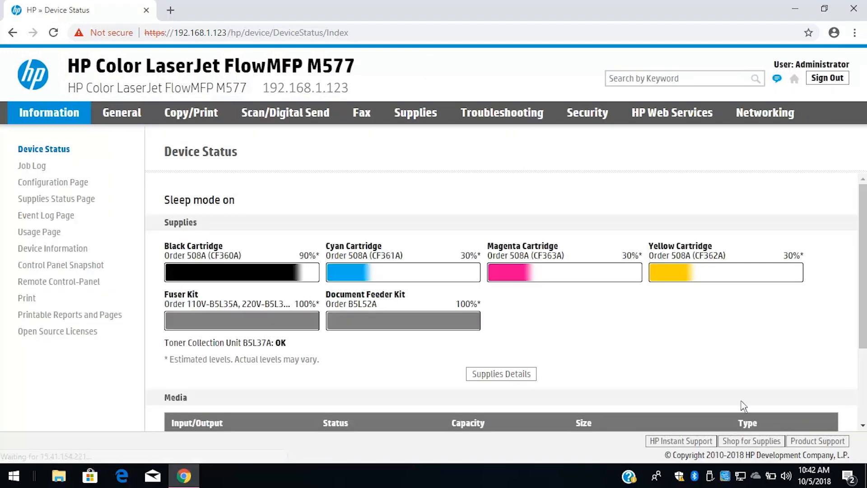
mouse_move(122, 113)
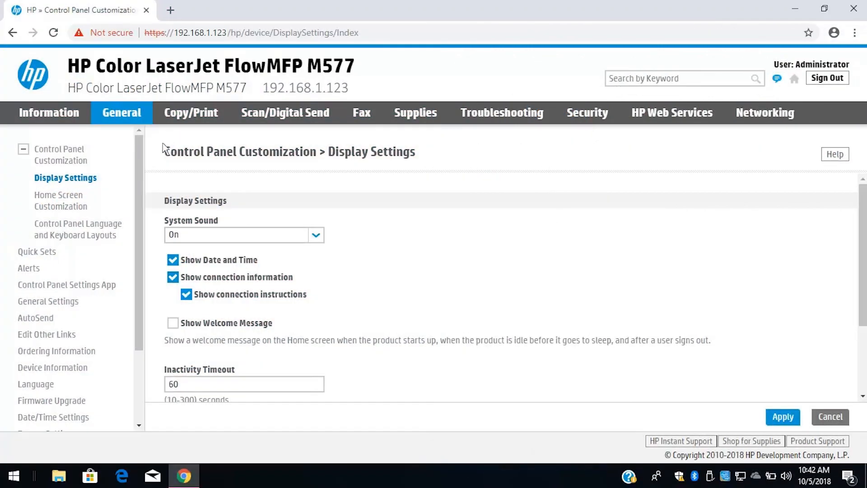
mouse_move(29, 269)
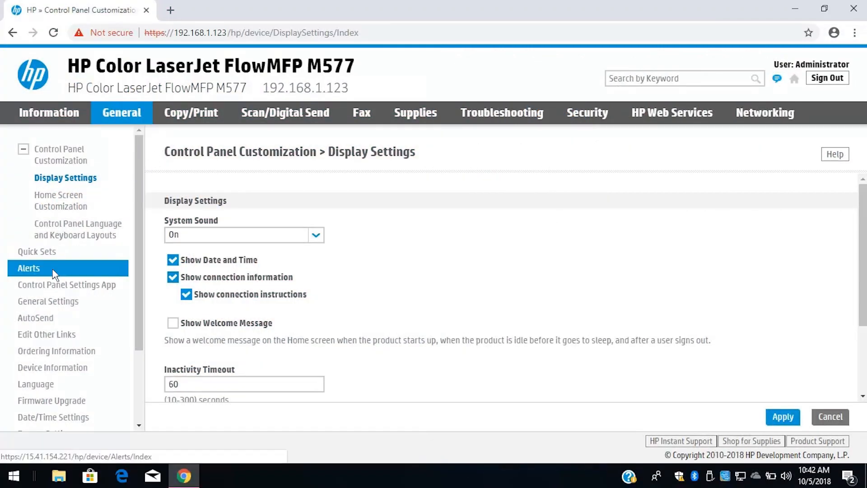
- From Alerts, add outgoing SMTP server cordoba123 by direct address and continue to port 25 settings
left_click(29, 268)
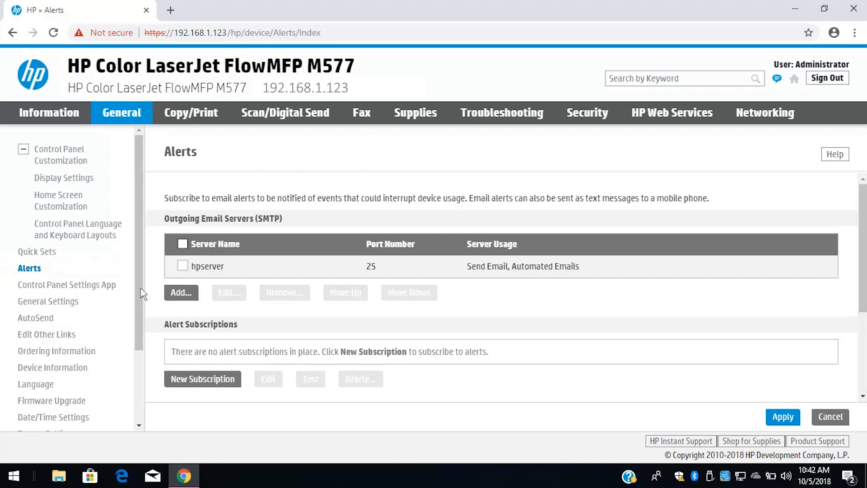
left_click(180, 291)
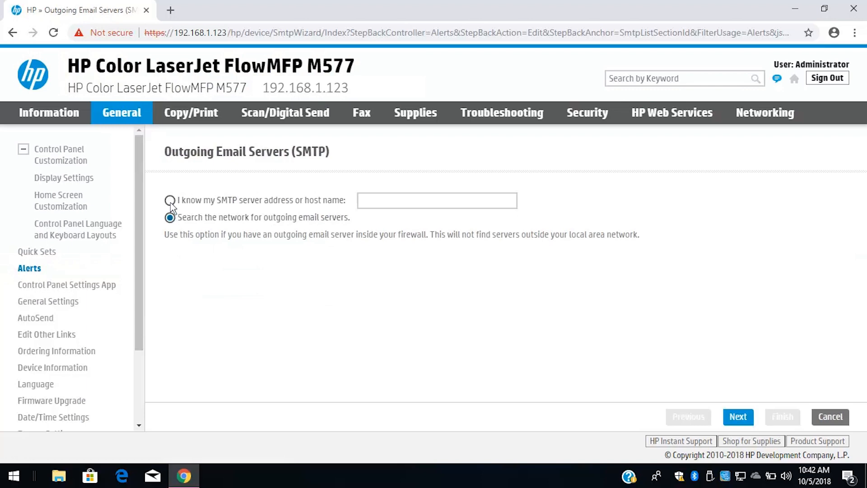
left_click(170, 200)
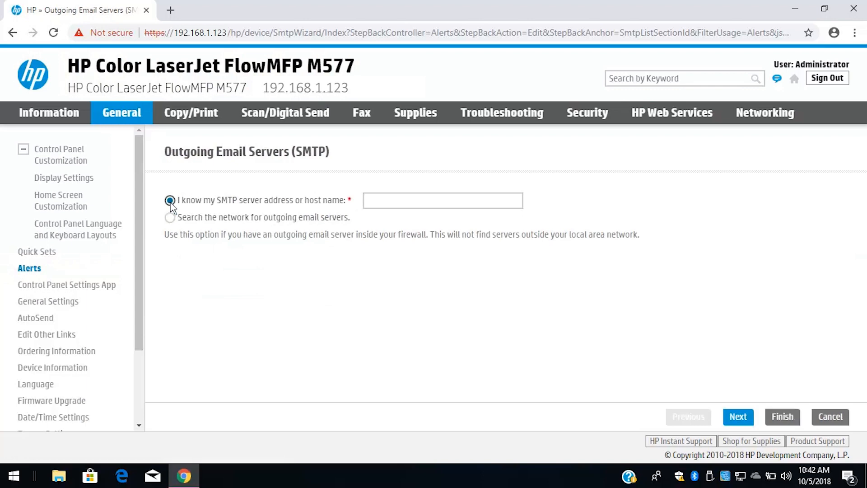
mouse_move(371, 207)
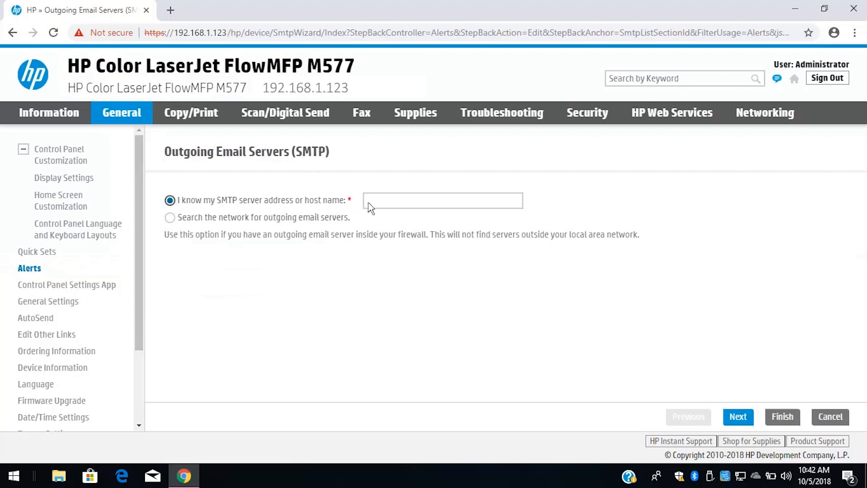
type("cordoba123")
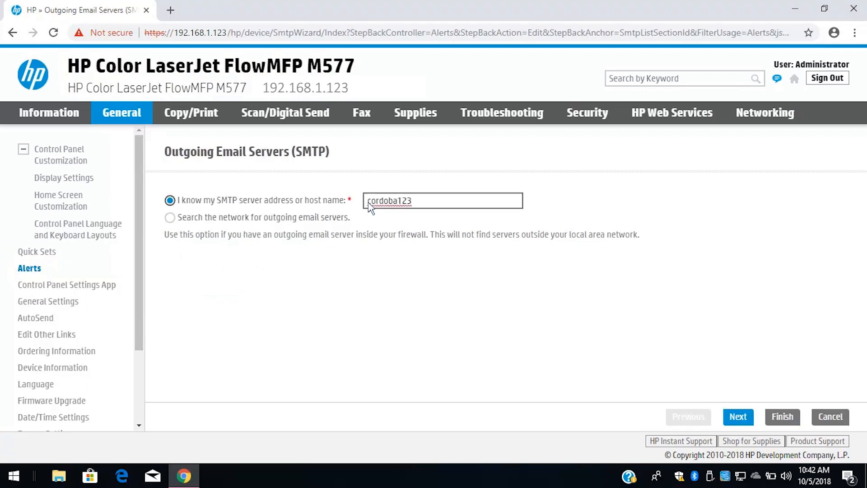
mouse_move(695, 402)
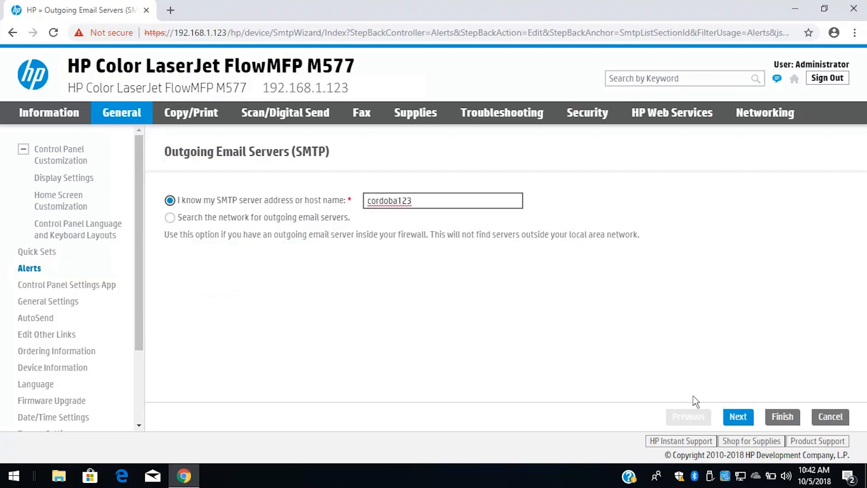
left_click(738, 416)
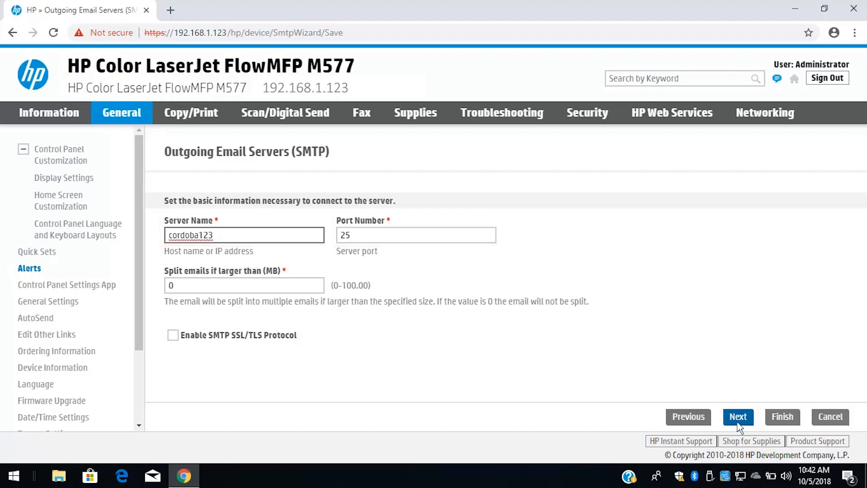
- Require authentication on the new SMTP server and review the credential options
left_click(737, 416)
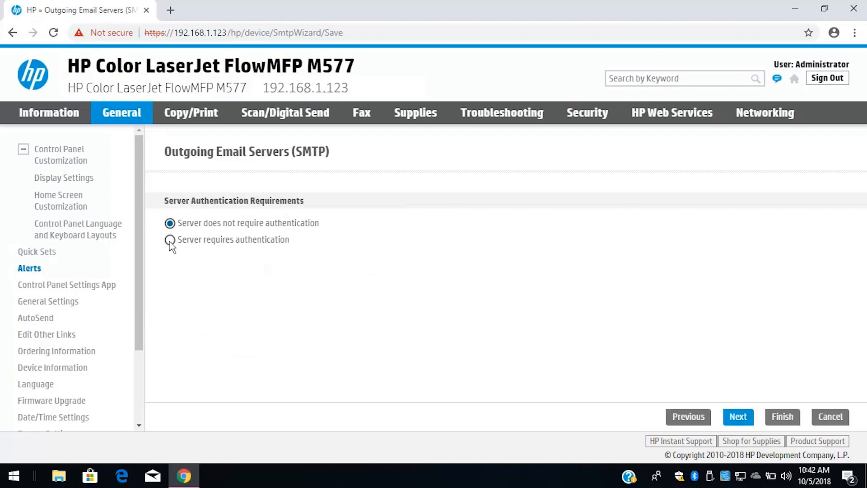
left_click(170, 239)
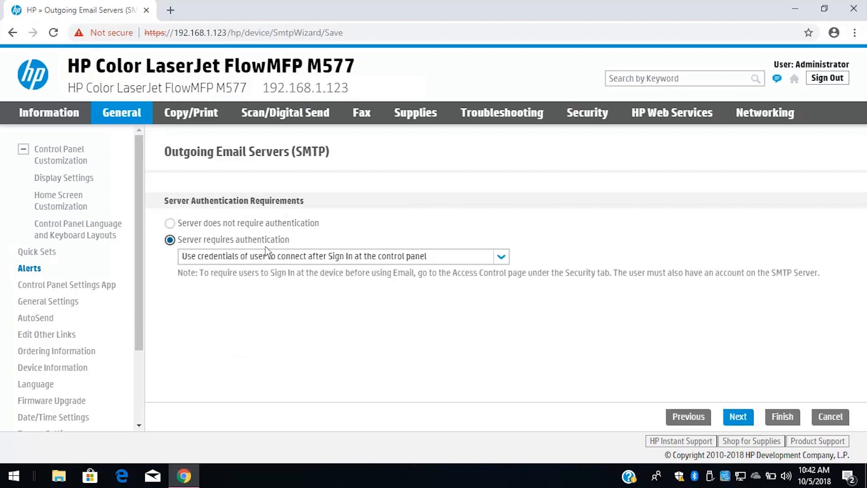
left_click(501, 255)
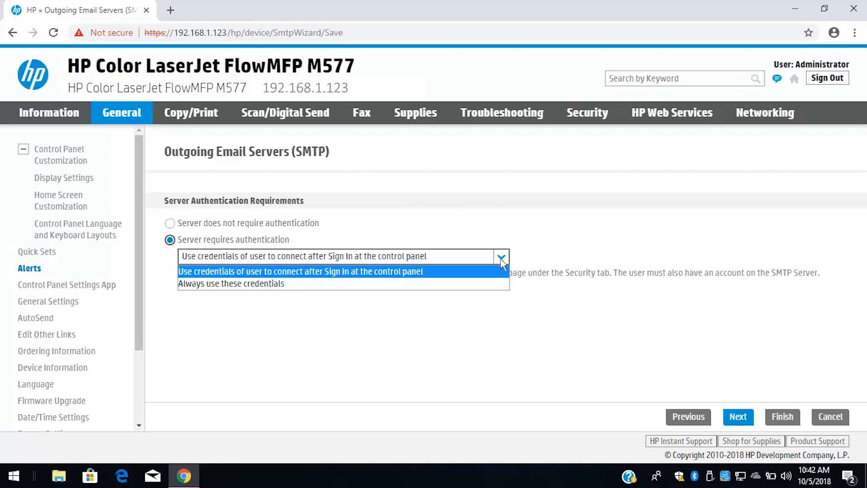
mouse_move(445, 276)
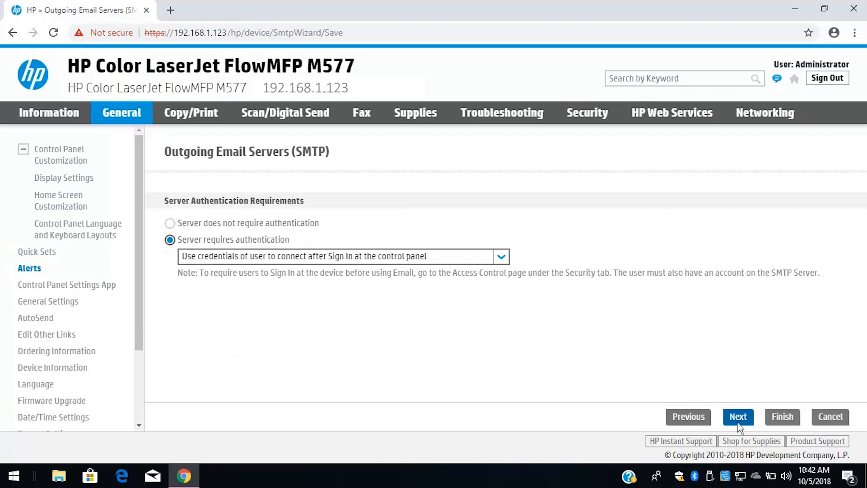
- Limit the server to email only by unchecking Fax and AutoSend, then reach default credentials
left_click(738, 416)
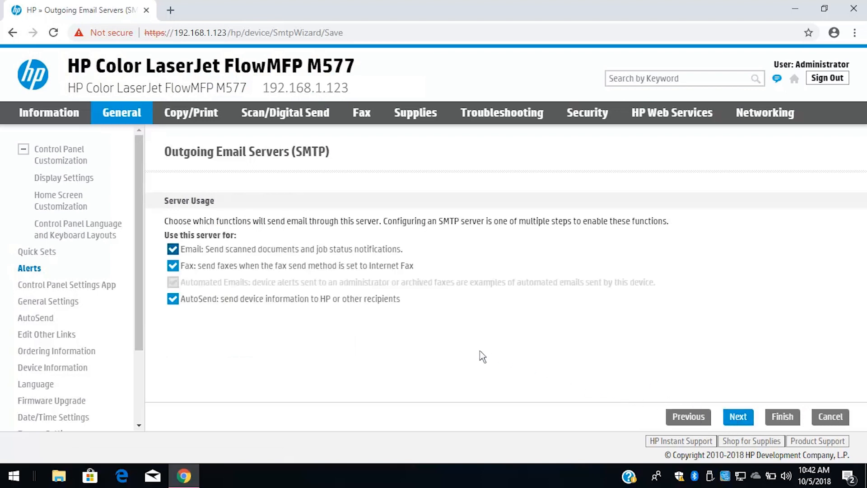
left_click(172, 266)
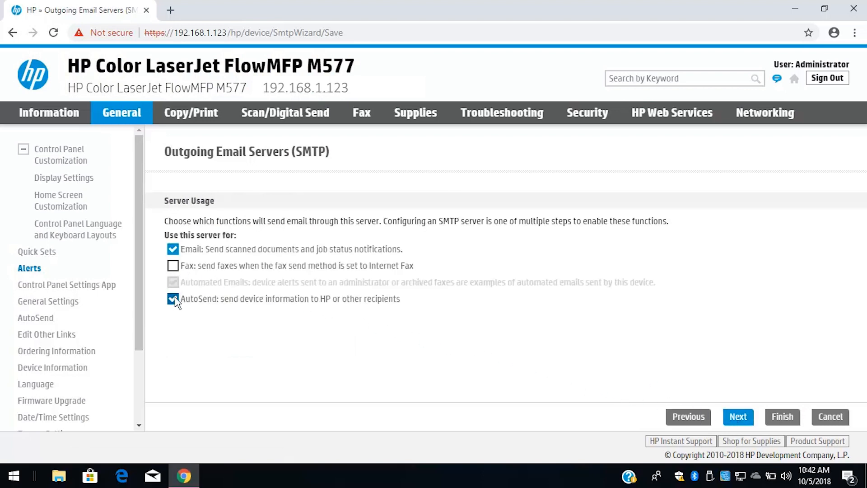
left_click(174, 299)
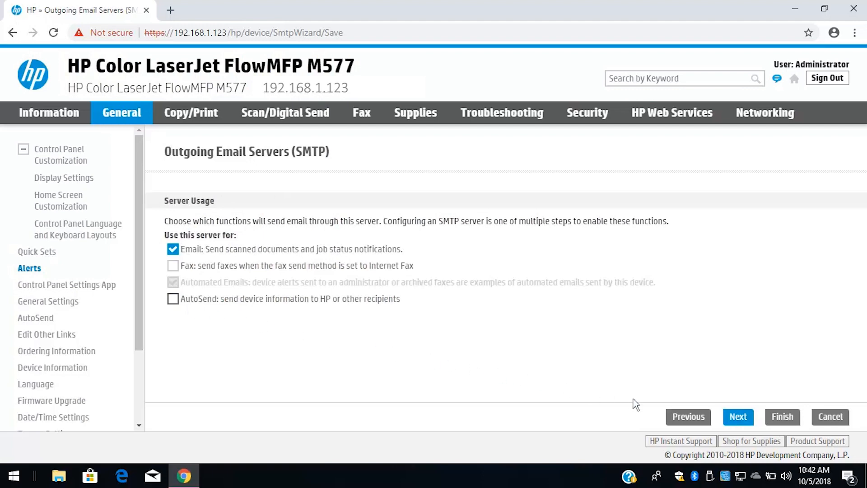
left_click(737, 416)
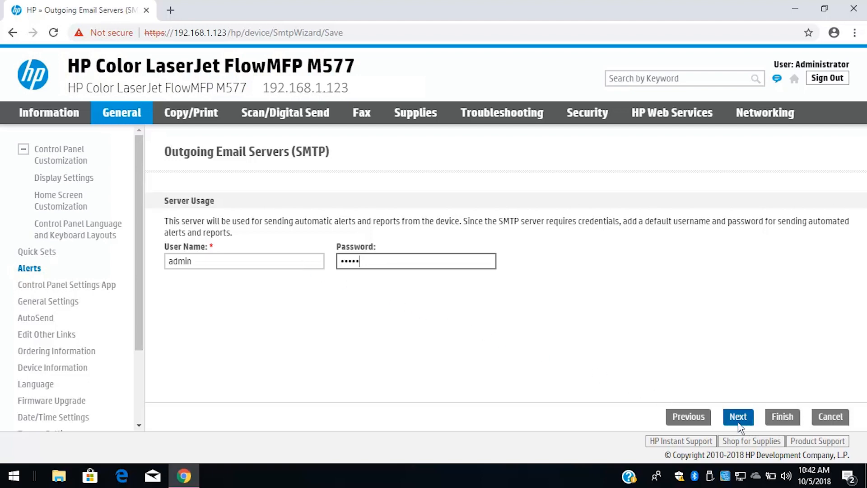
- Send a test email from the summary and finish adding cordoba123 to the outgoing servers list
left_click(738, 416)
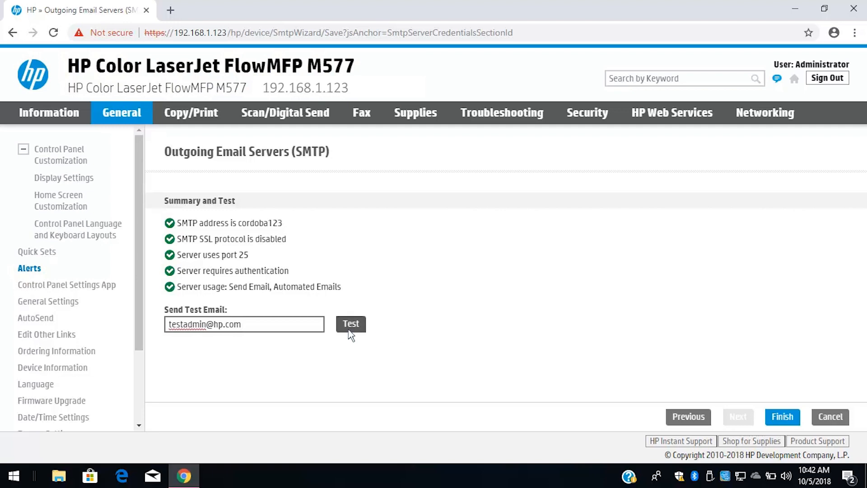
left_click(350, 323)
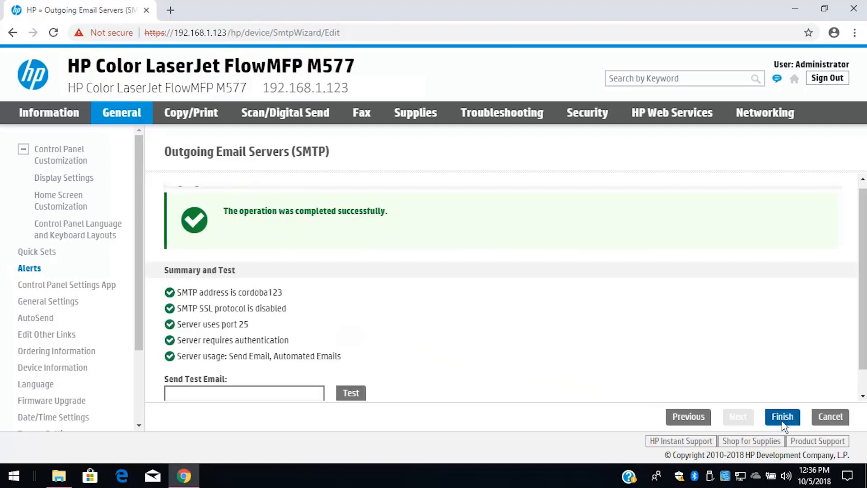
left_click(782, 416)
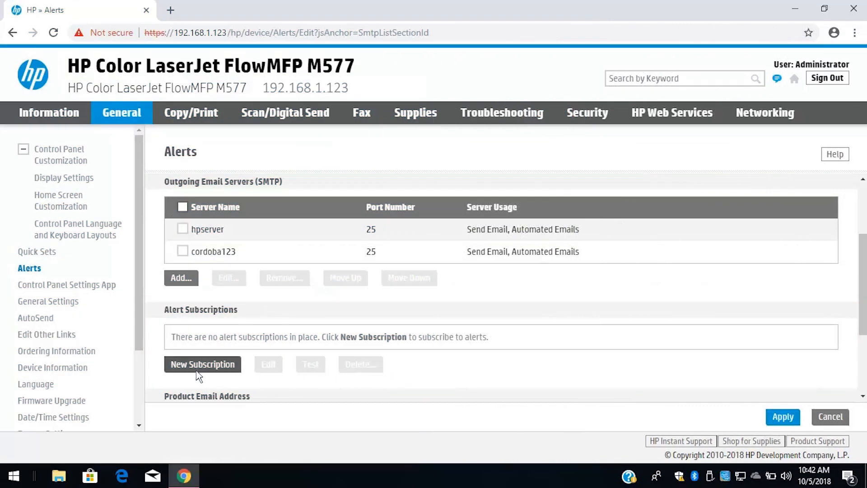
left_click(202, 364)
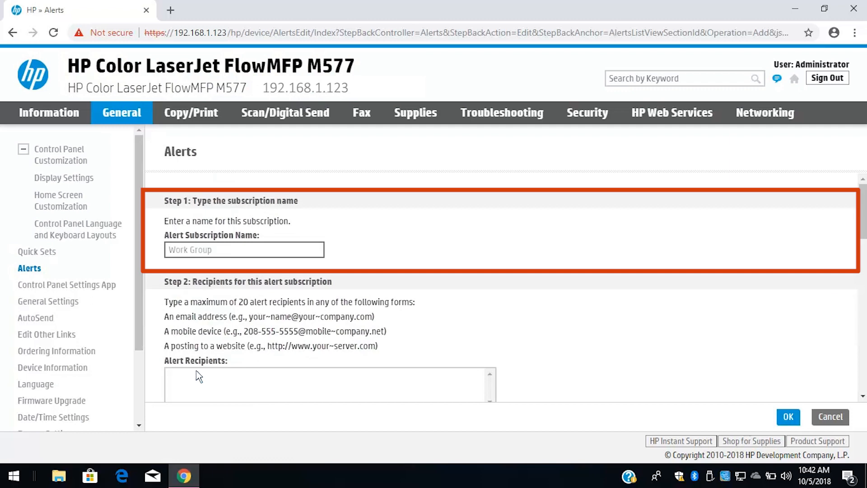
scroll("down", 3)
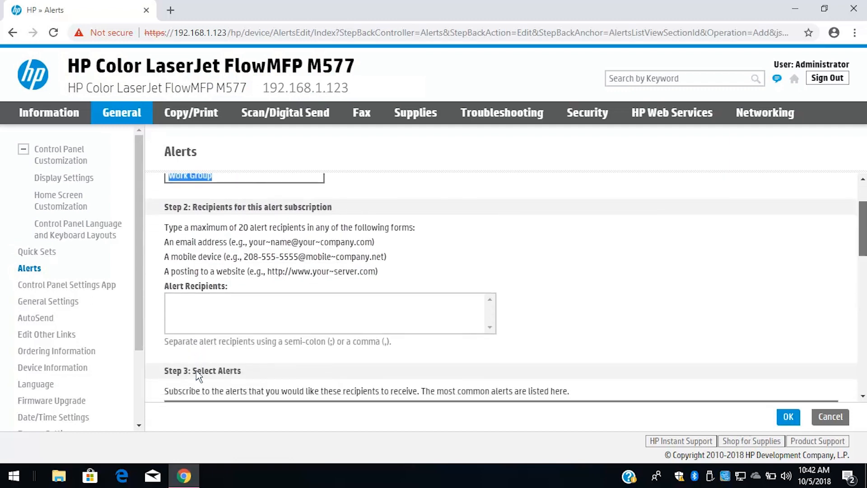
scroll("down", 3)
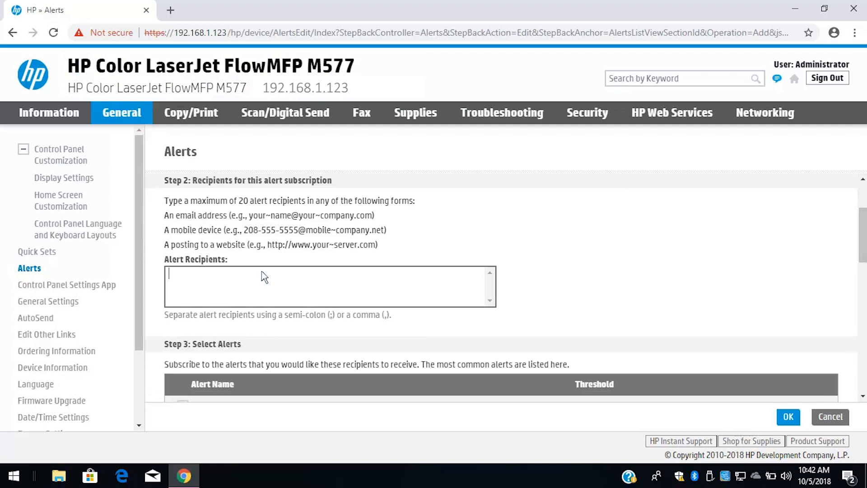
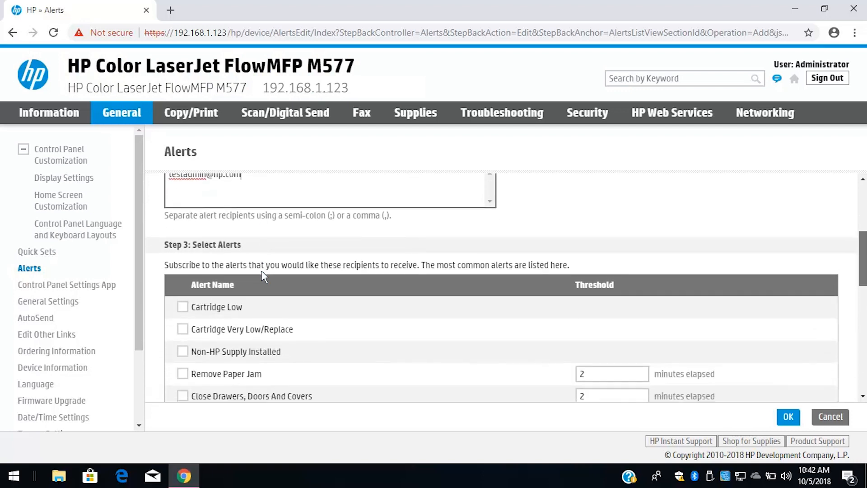
- Subscribe to the Cartridge Low alert and show the full list of available alerts
scroll("down", 3)
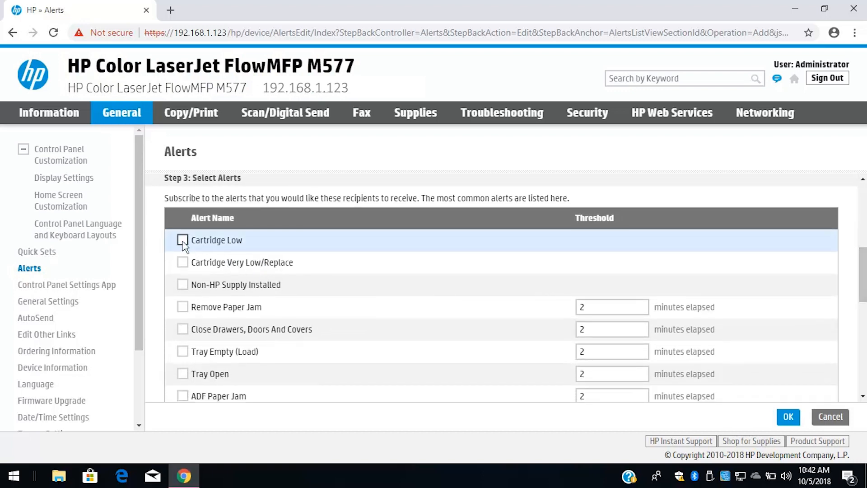
left_click(182, 262)
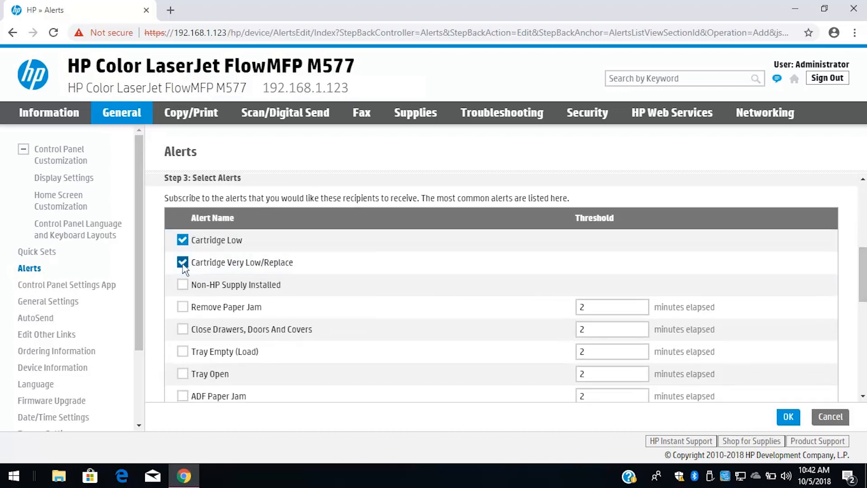
scroll("down", 3)
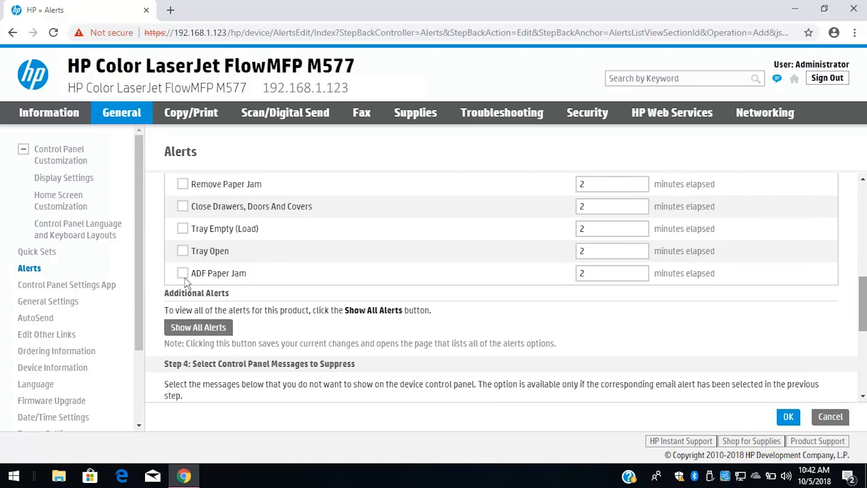
left_click(197, 327)
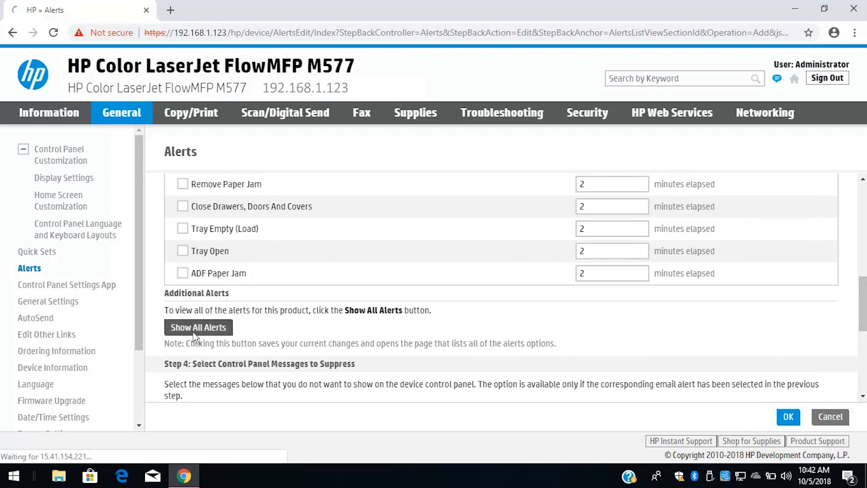
- Attach the Supplies Status Page to alert emails and save the Work Group subscription
left_click(197, 327)
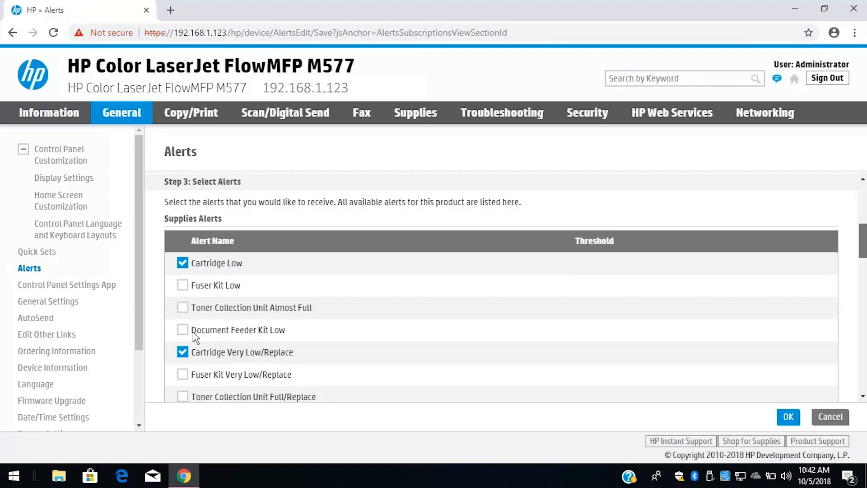
scroll("down", 3)
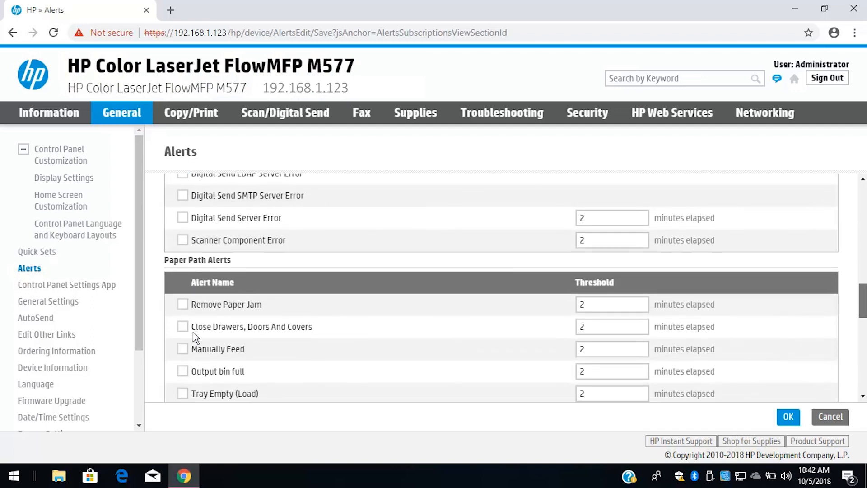
scroll("down", 3)
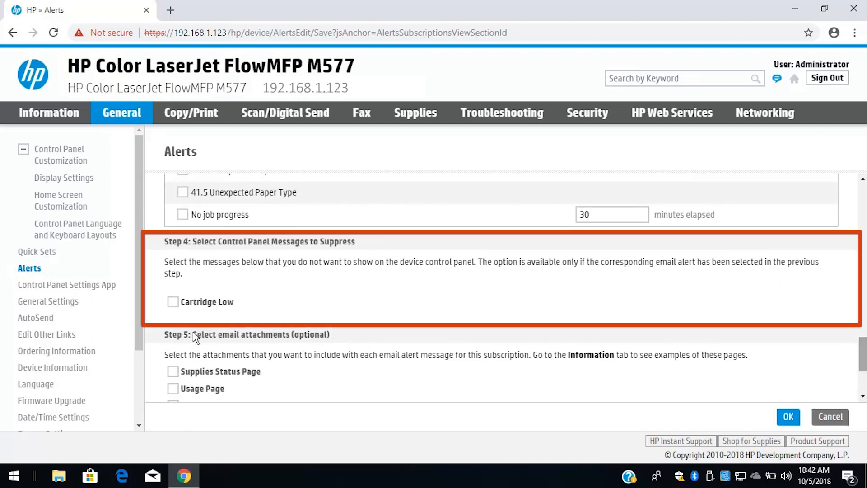
scroll("down", 3)
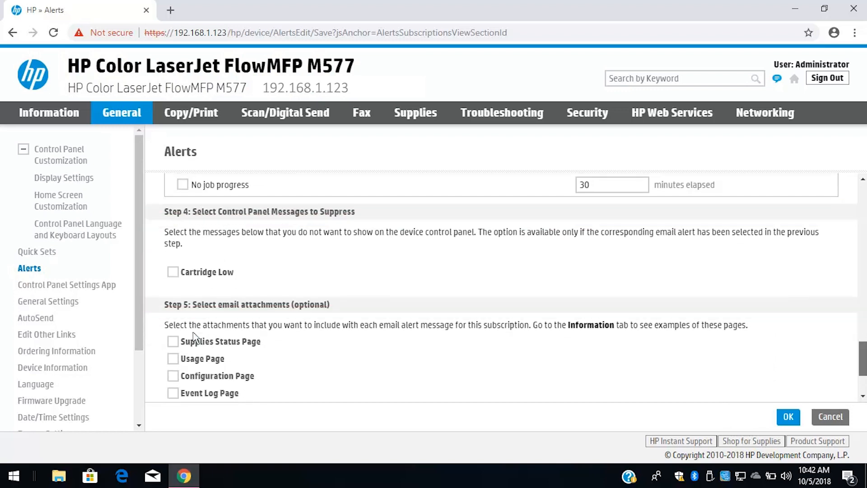
scroll("down", 3)
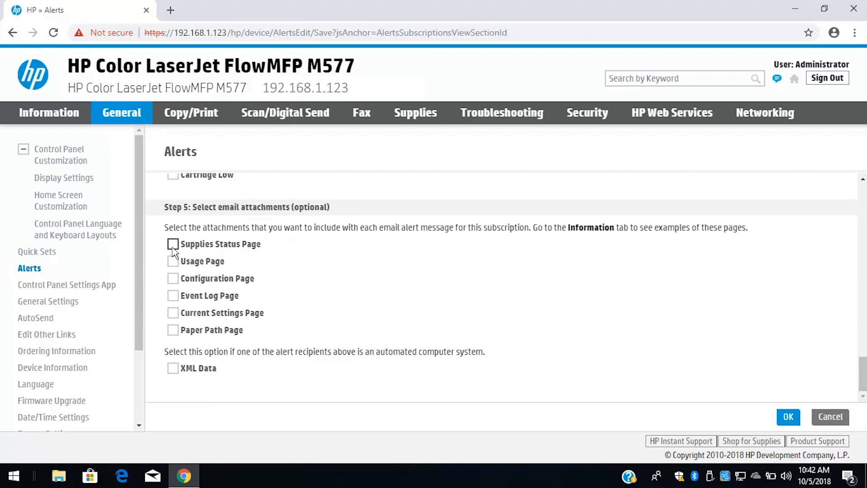
left_click(173, 244)
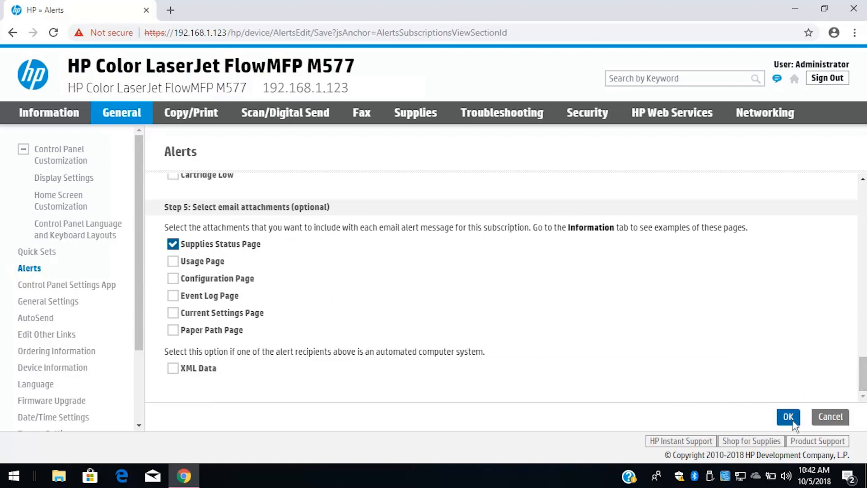
left_click(787, 416)
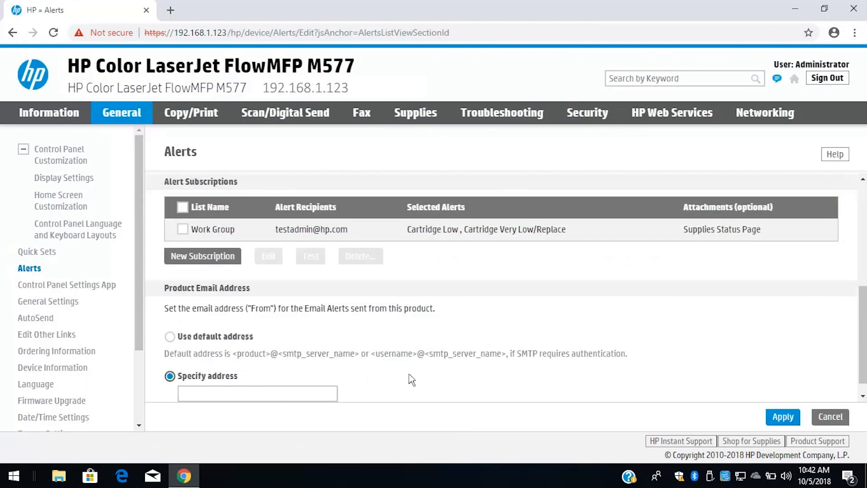
left_click(170, 336)
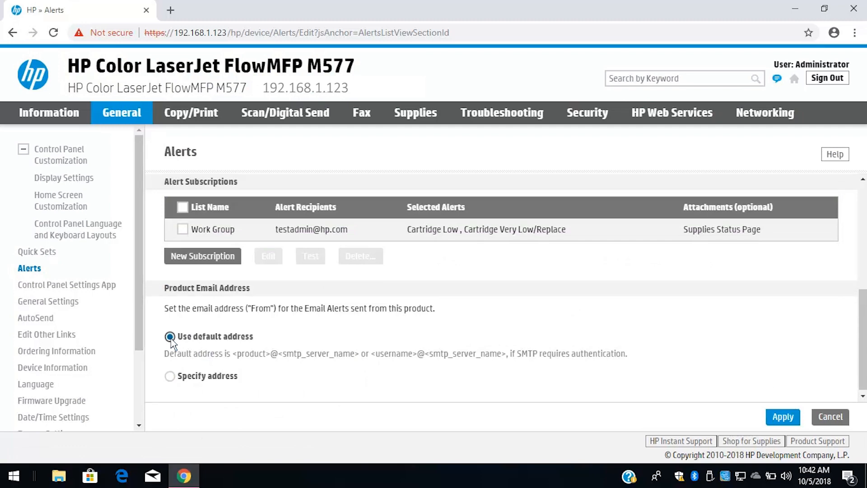
left_click(170, 375)
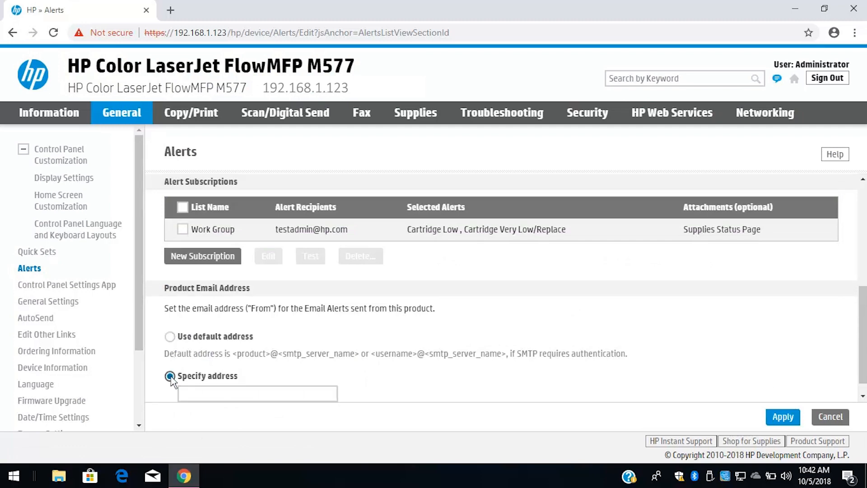
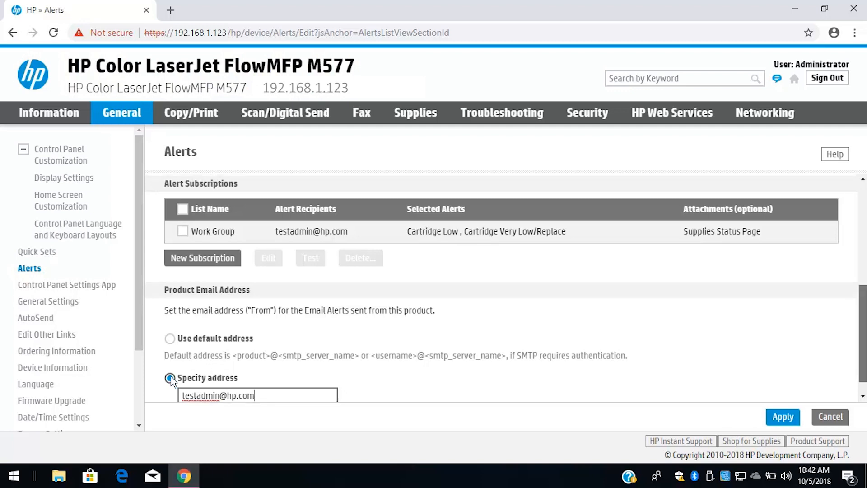
left_click(782, 417)
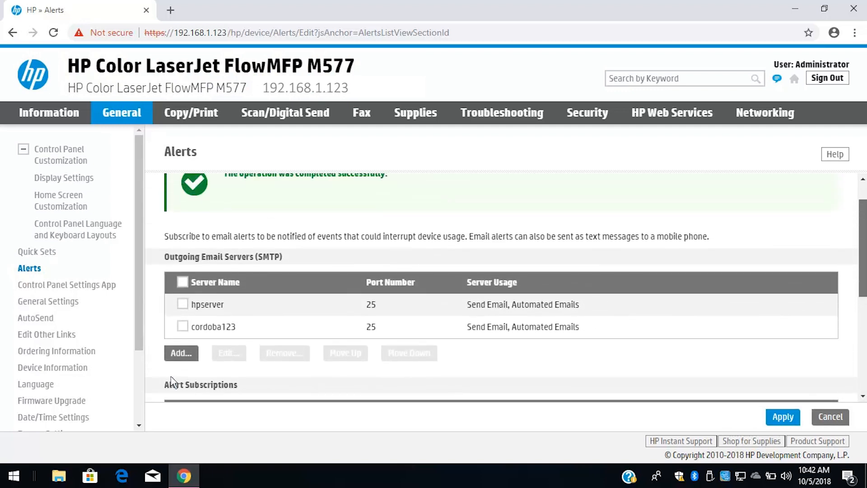
scroll("down", 3)
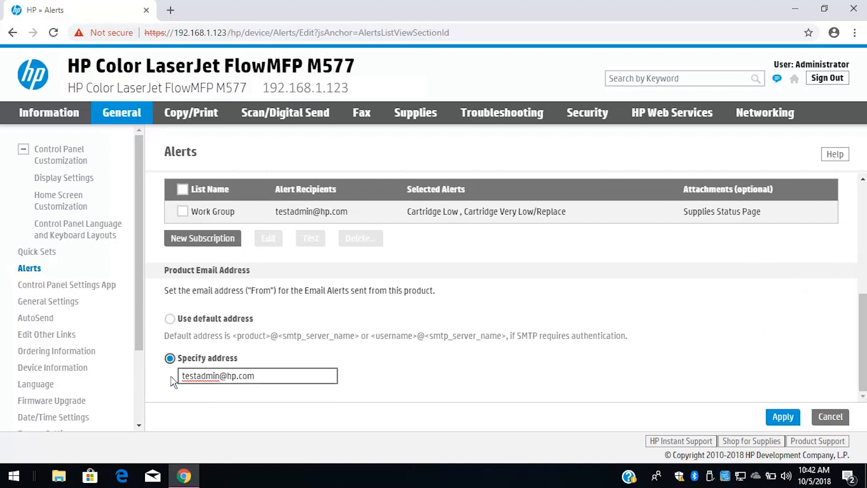
left_click(782, 416)
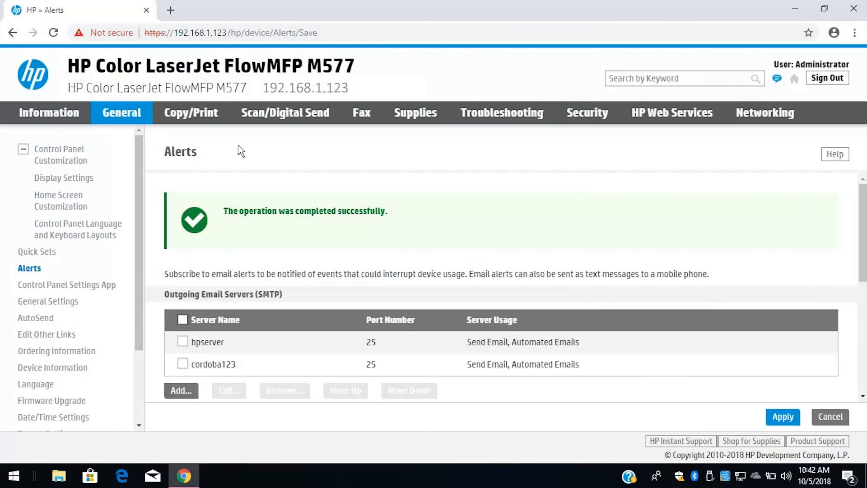
mouse_move(49, 112)
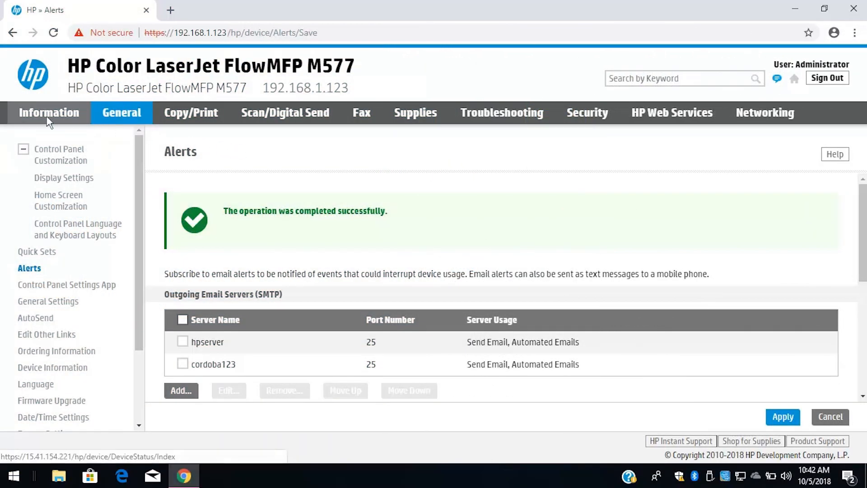
- View the Supplies Status Page under Information, scrolling through cartridge levels and remaining pages
left_click(48, 112)
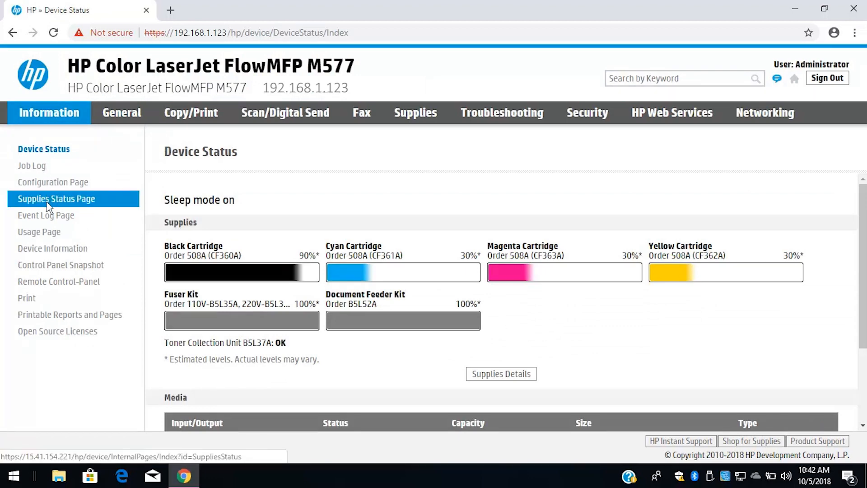
left_click(56, 199)
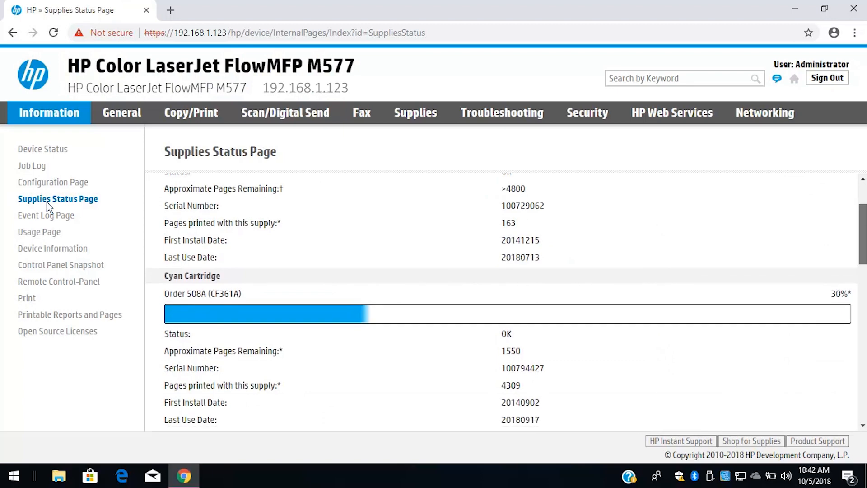
scroll("down", 3)
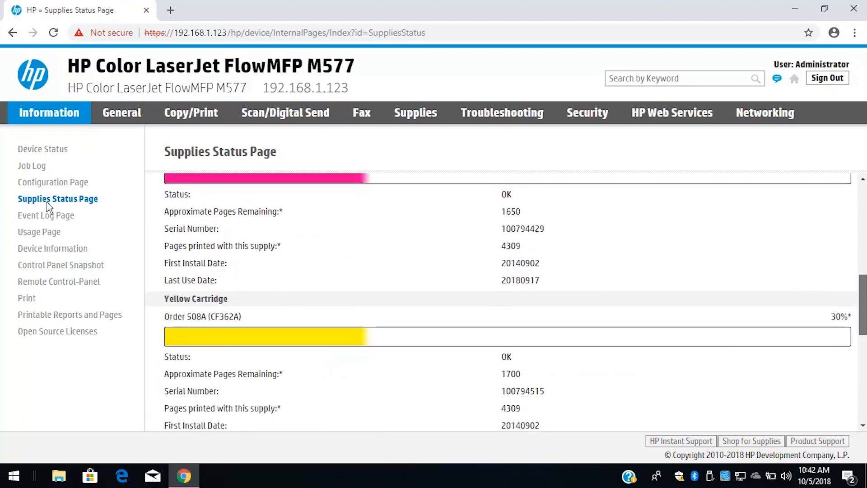
scroll("down", 3)
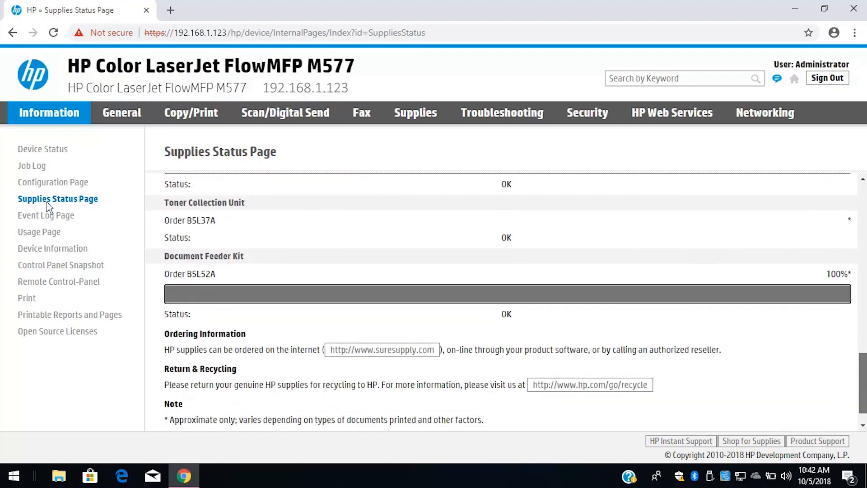